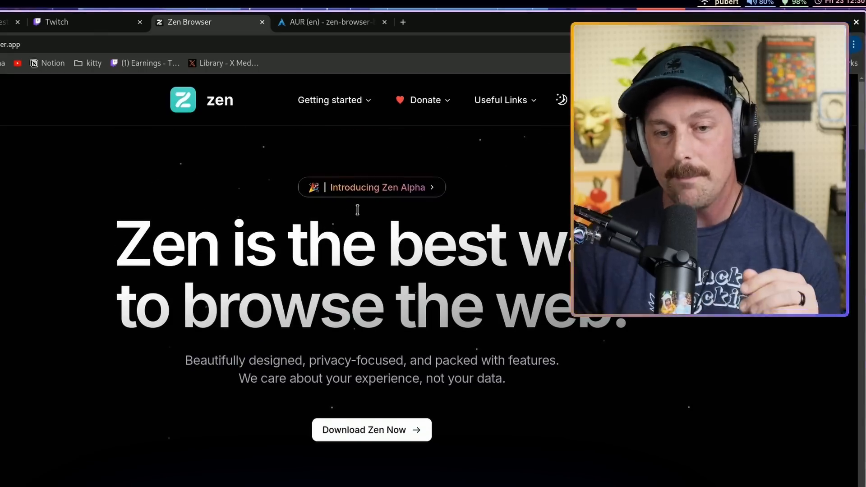
Choose Linux on the Zen download page, then view the AUR zen-browser-bin package.
click(371, 429)
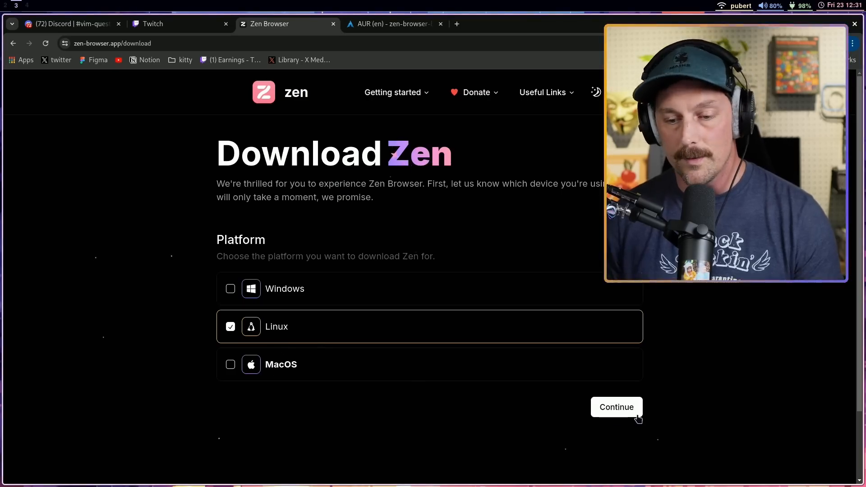
click(616, 407)
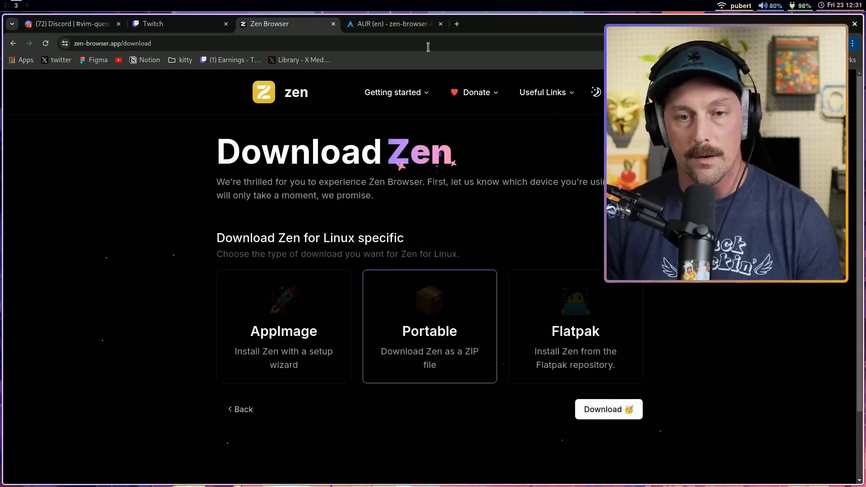
click(392, 23)
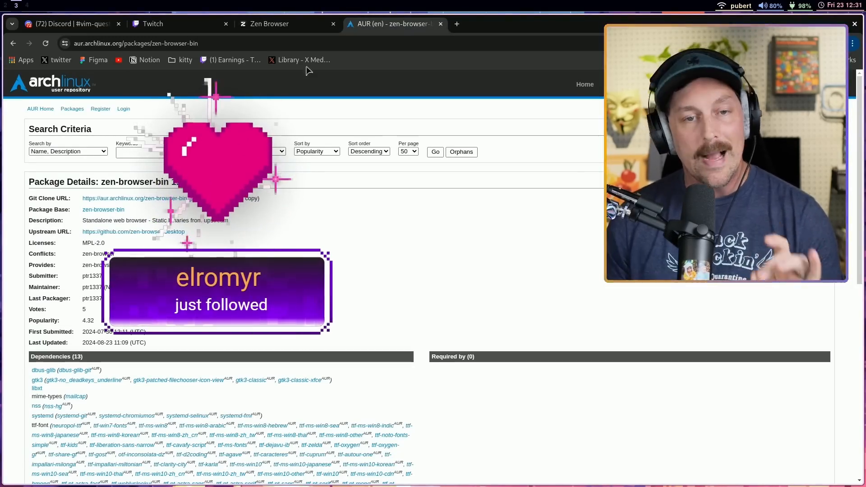
Run yay -S zen-browser in the terminal and pick the zen-browser package to install.
click(269, 24)
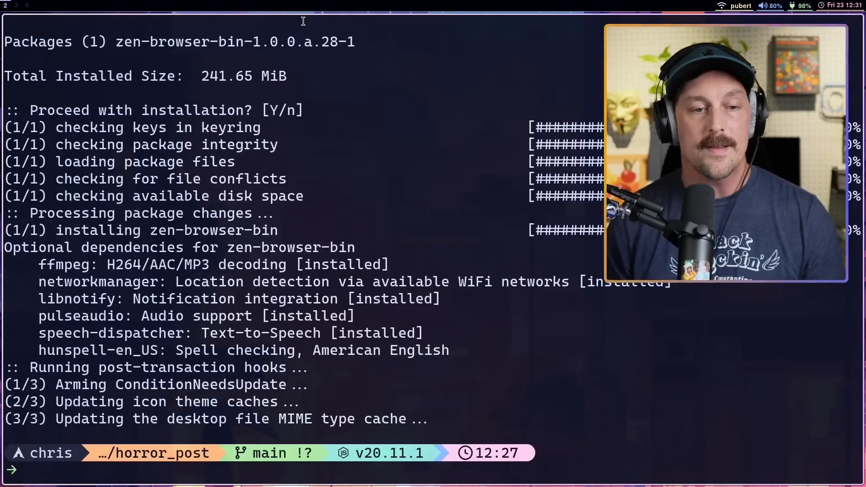
text(yay -S zen-browser)
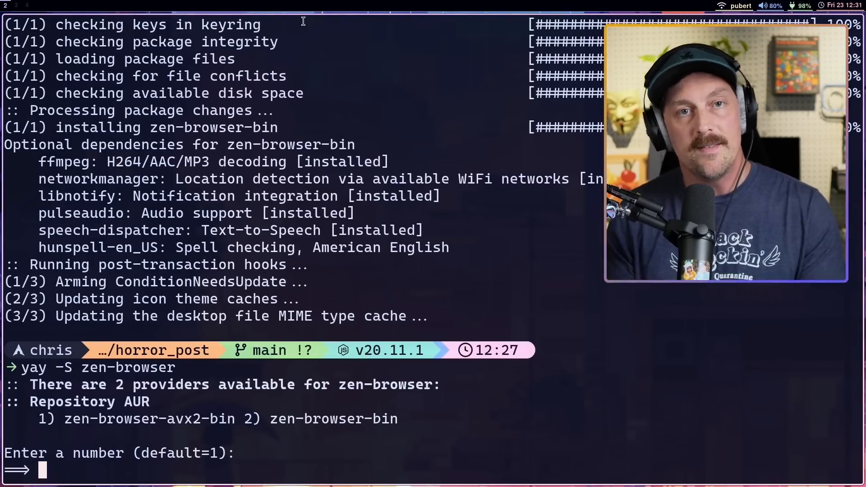
key(ctrl+c)
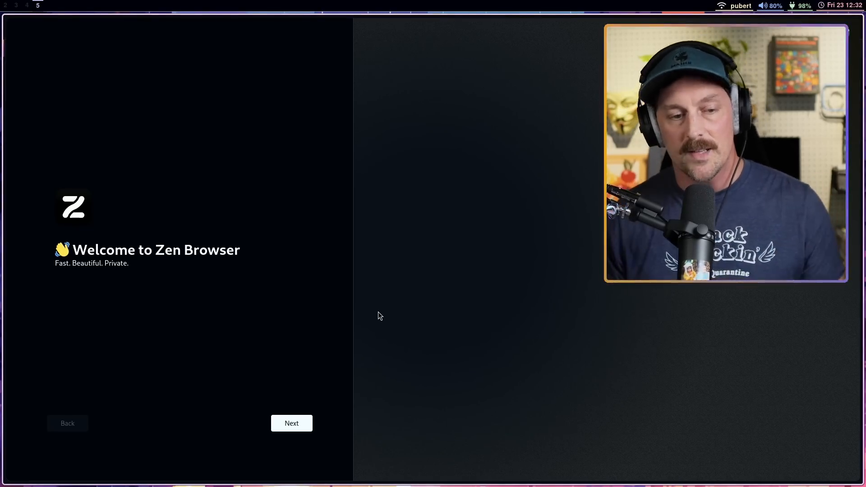
Finish onboarding with the dark theme, no data import, and DuckDuckGo as search engine.
click(291, 423)
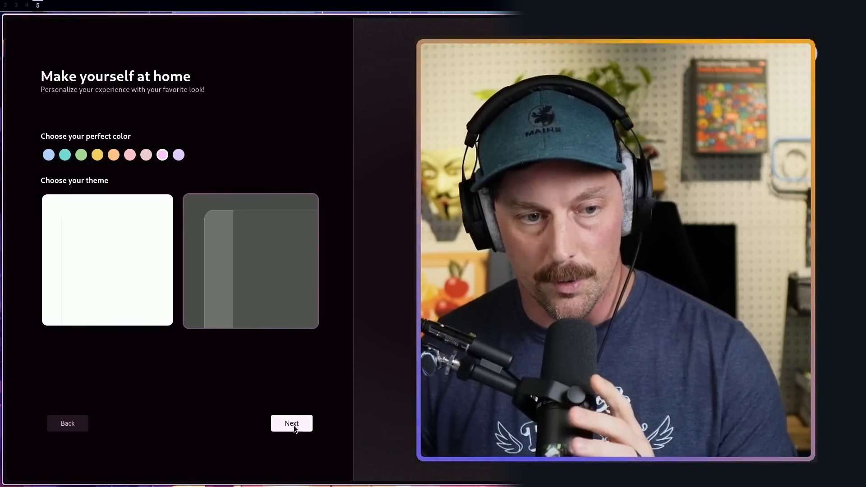
click(292, 424)
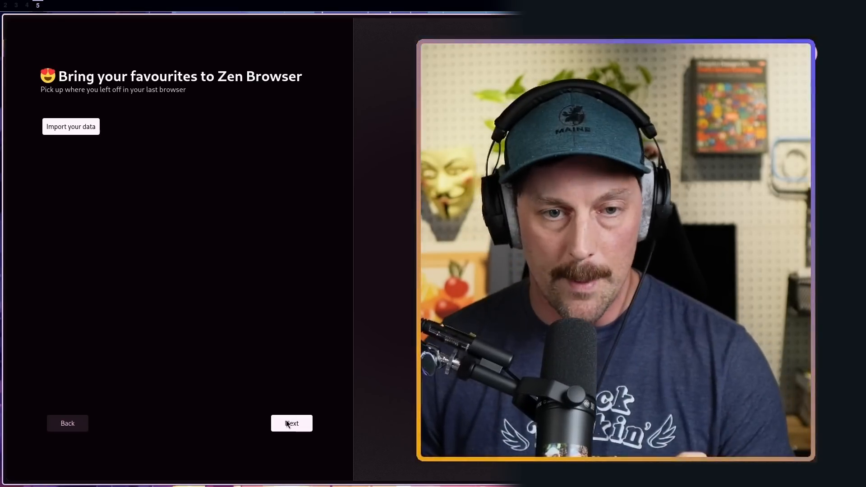
click(291, 423)
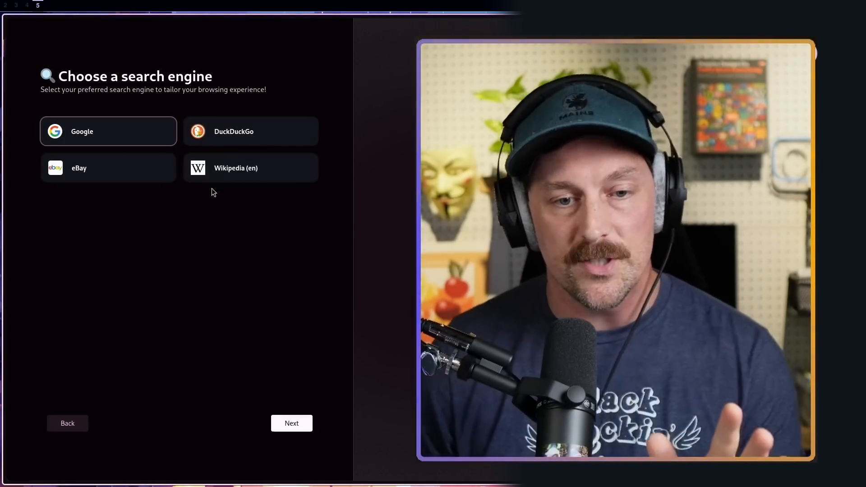
mouse_move(102, 171)
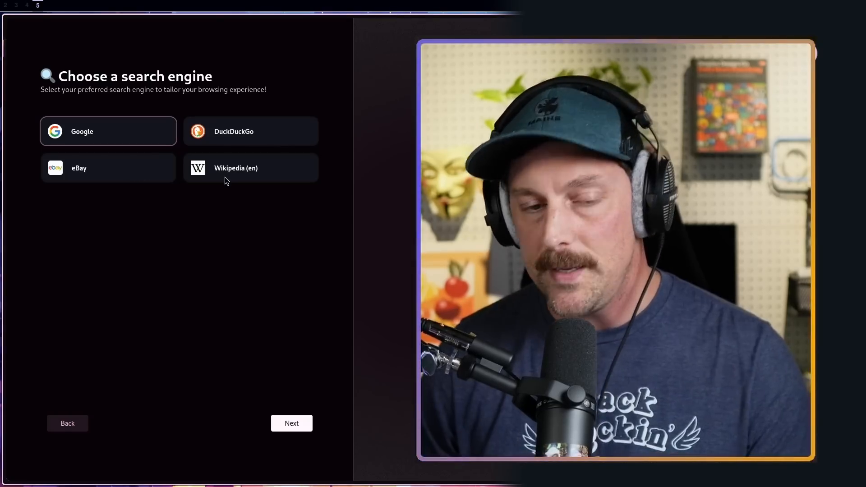
click(250, 132)
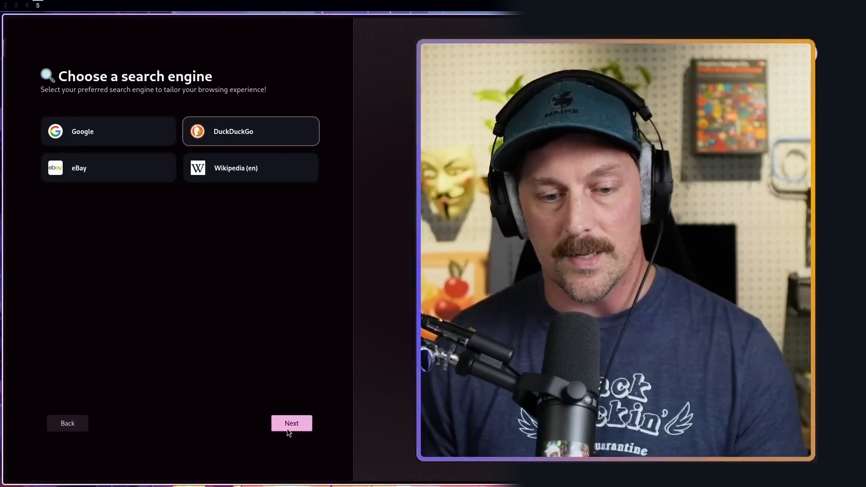
click(291, 423)
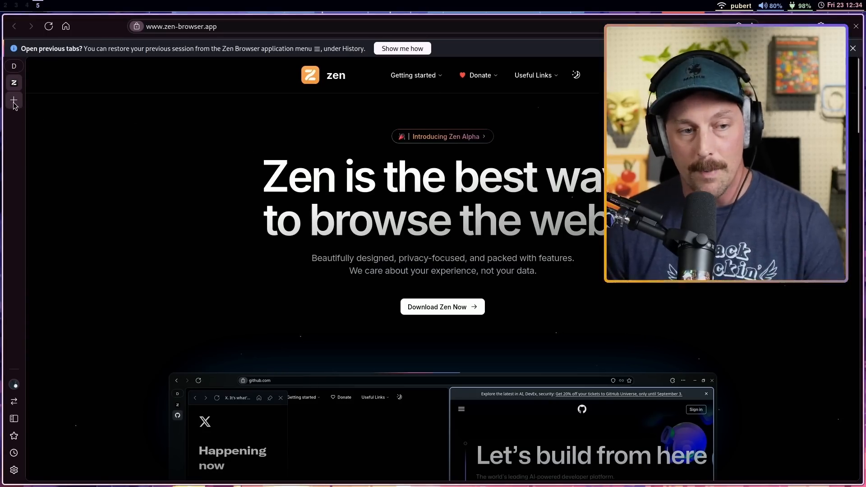
mouse_move(14, 101)
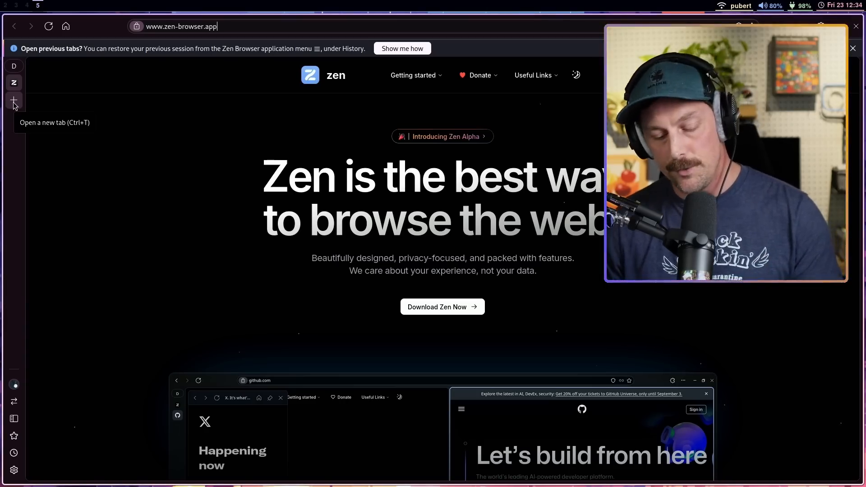
Search for typecraft in a new tab and load the typecraft.dev home page.
click(13, 99)
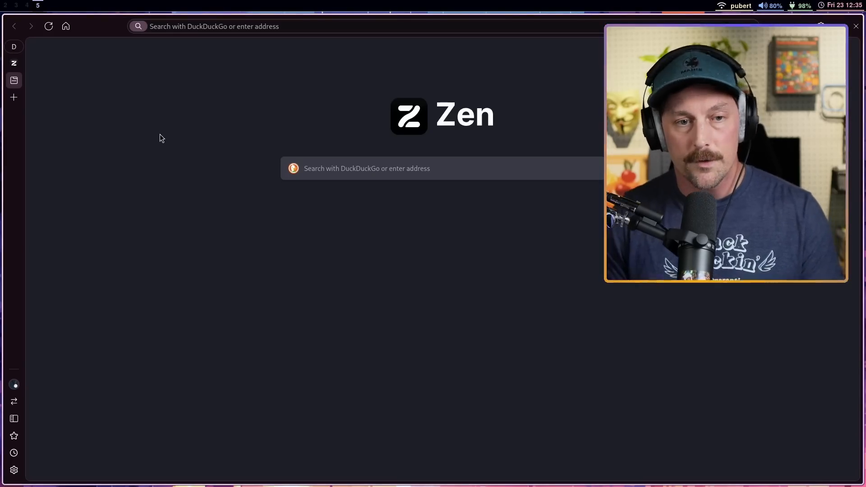
text(typecraft&ia=web)
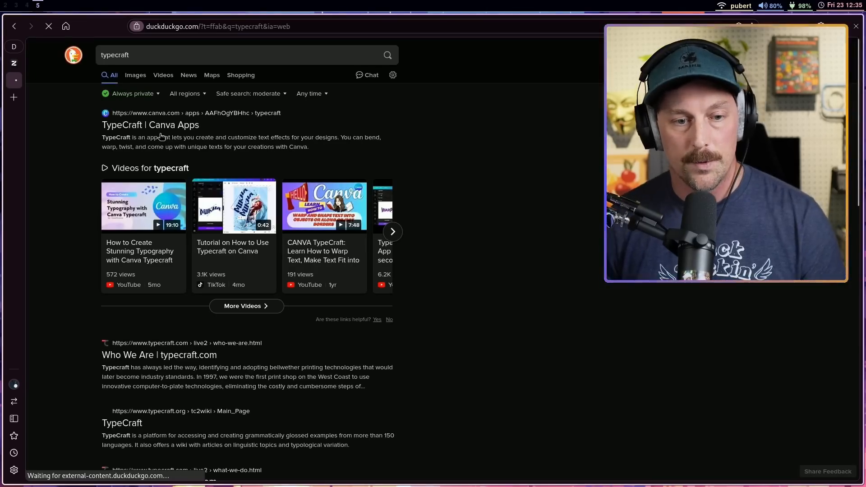
scroll(down, 3)
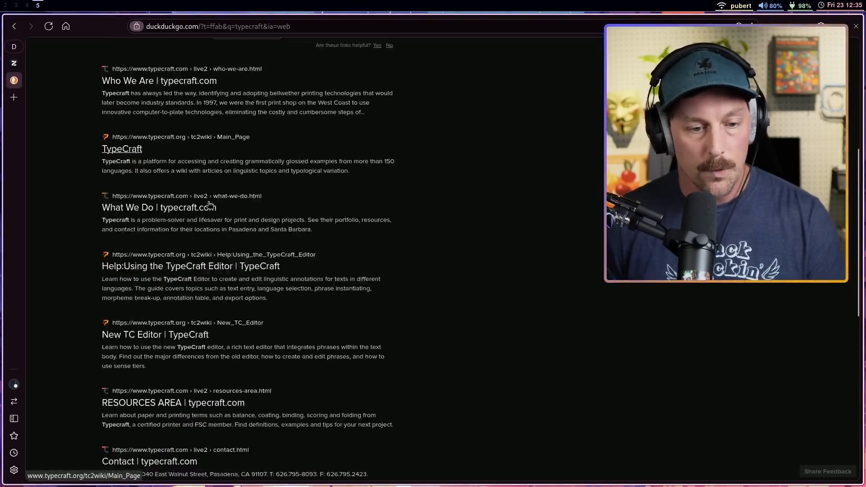
scroll(down, 3)
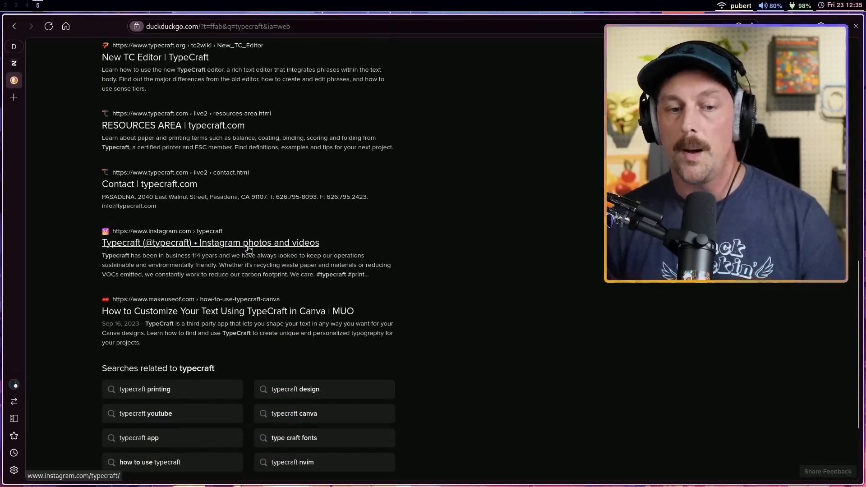
click(221, 55)
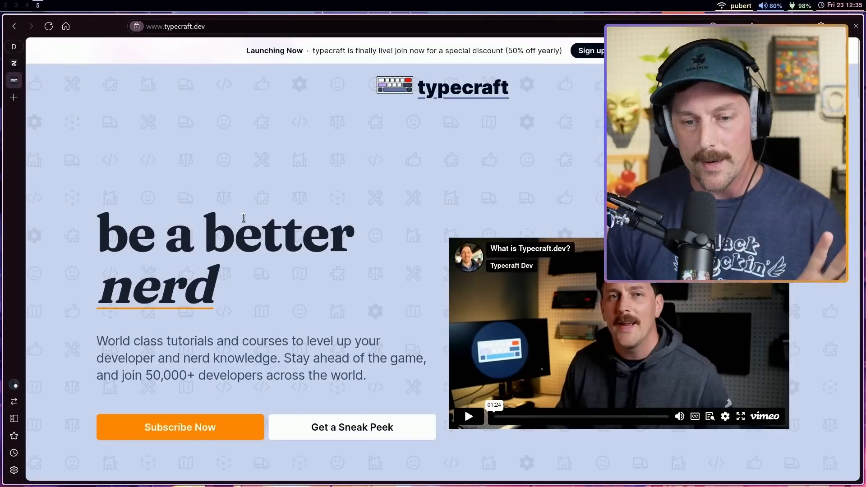
scroll(down, 3)
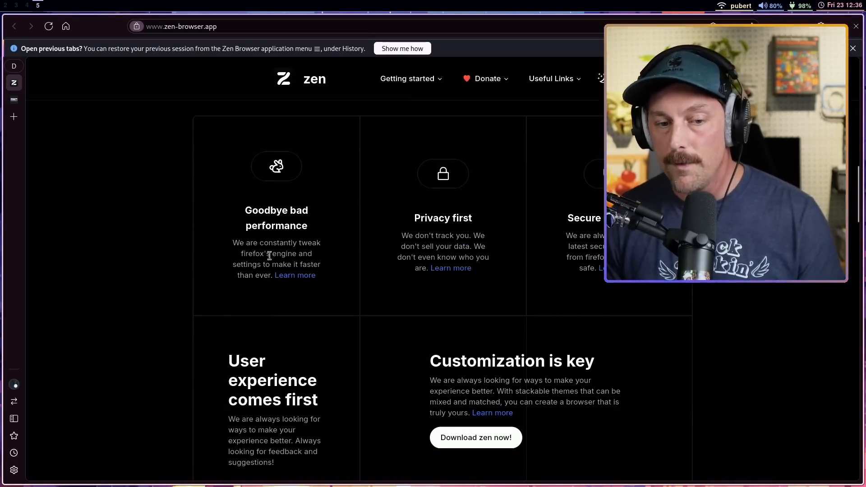
Select part of the 'Goodbye bad performance' blurb on zen-browser.app.
drag(253, 253, 323, 264)
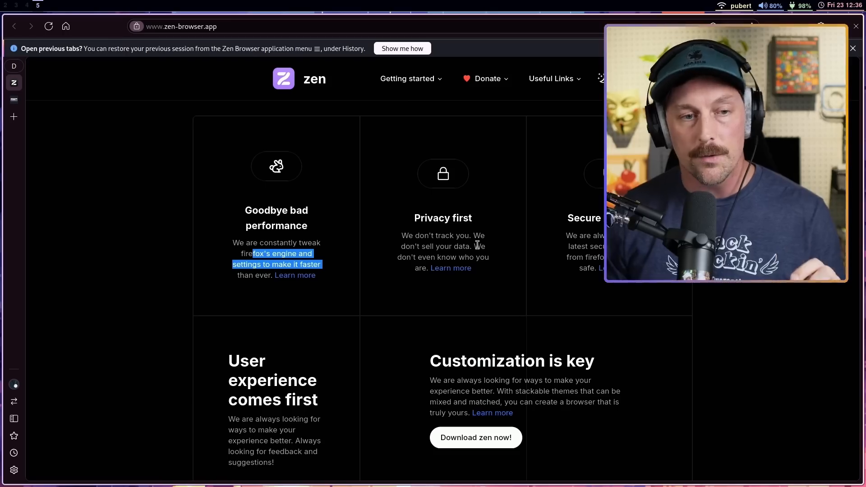
mouse_move(163, 157)
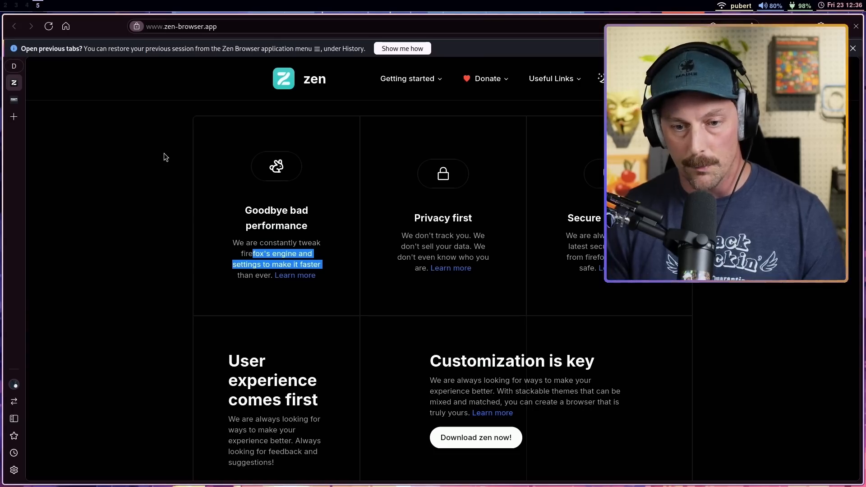
key(F12)
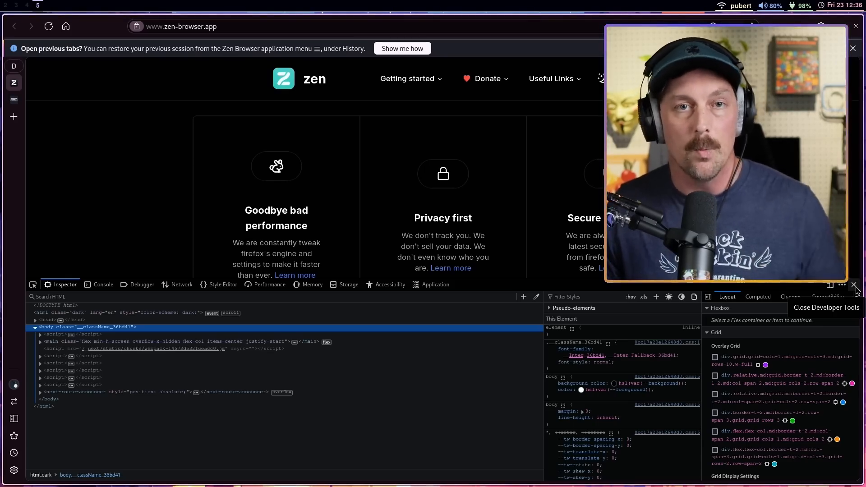
click(854, 285)
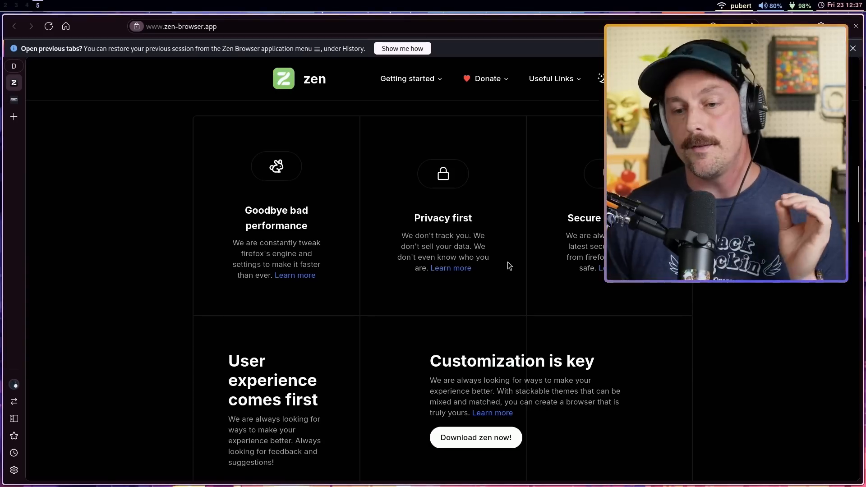
scroll(down, 3)
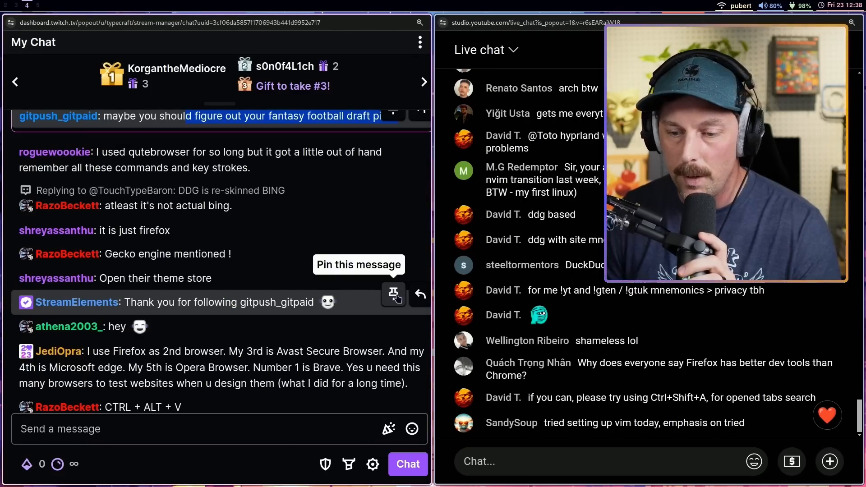
scroll(down, 3)
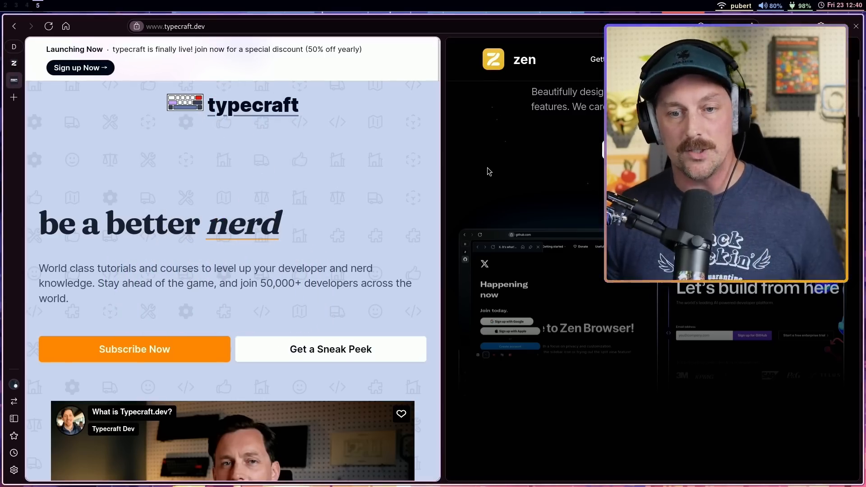
mouse_move(506, 175)
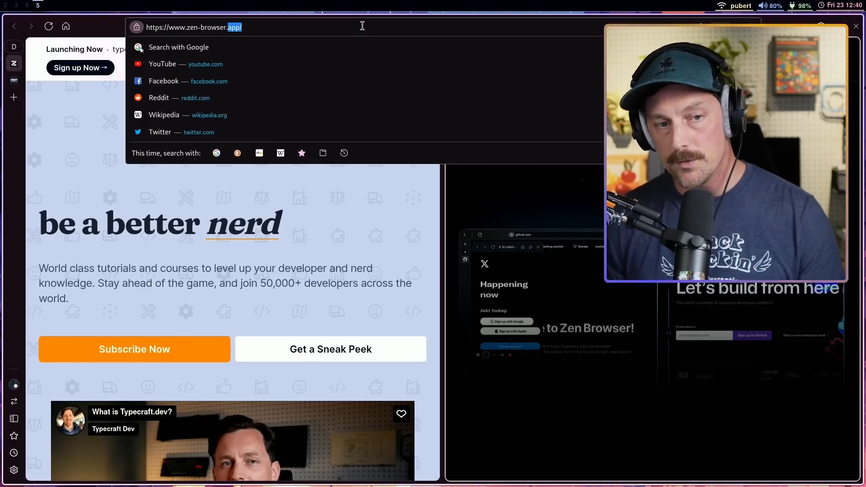
Enter youtube. into the zen-browser.app pane's address bar before closing that tab.
text(youtube.)
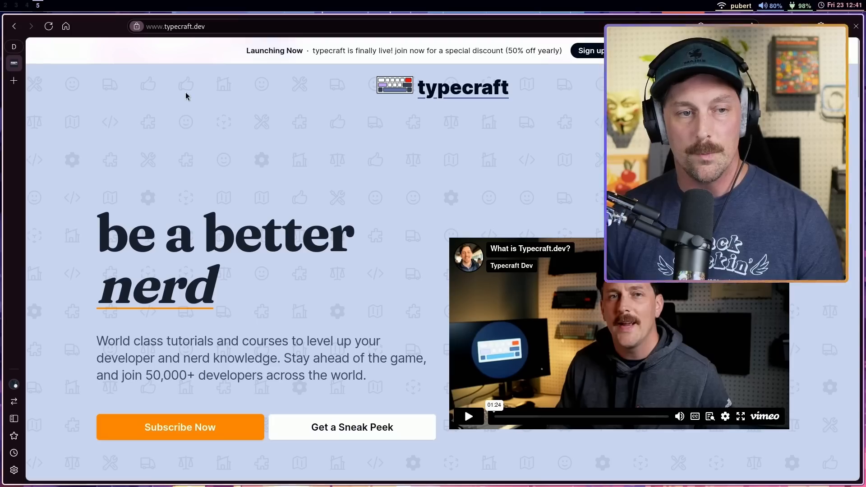
mouse_move(86, 44)
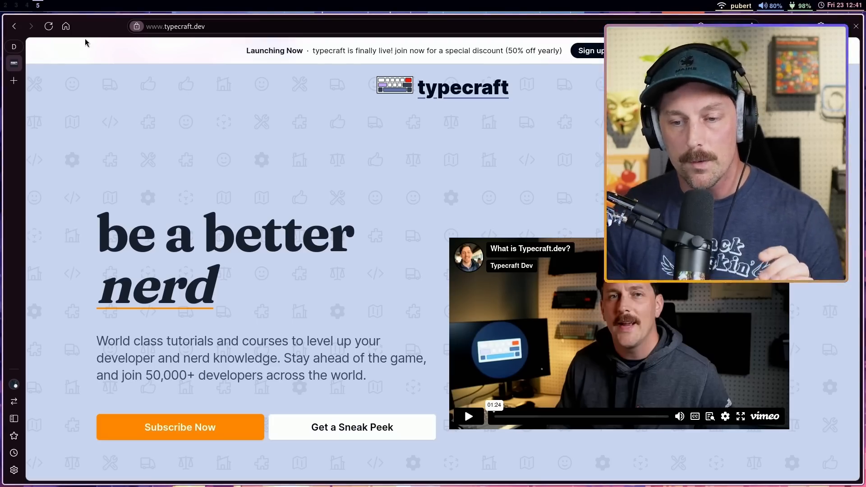